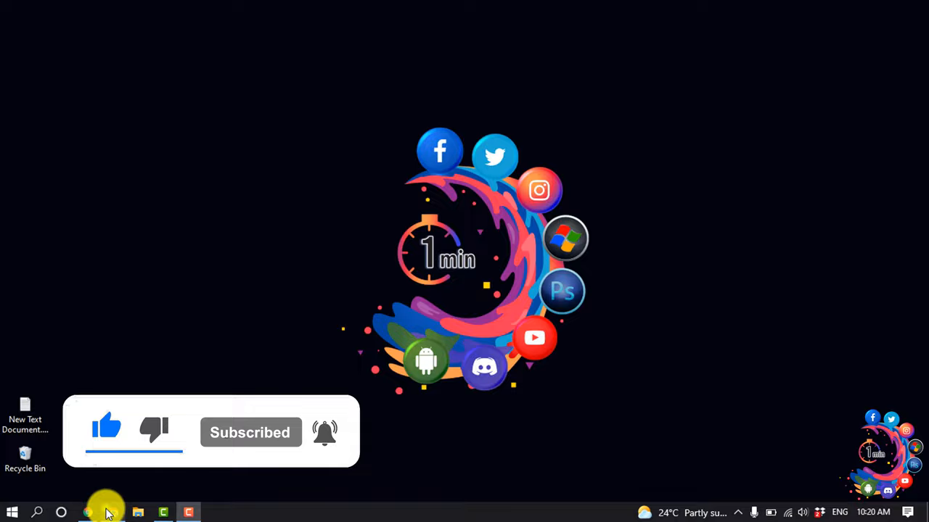
# - Launch Google Chrome from the Windows taskbar
pyautogui.click(87, 513)
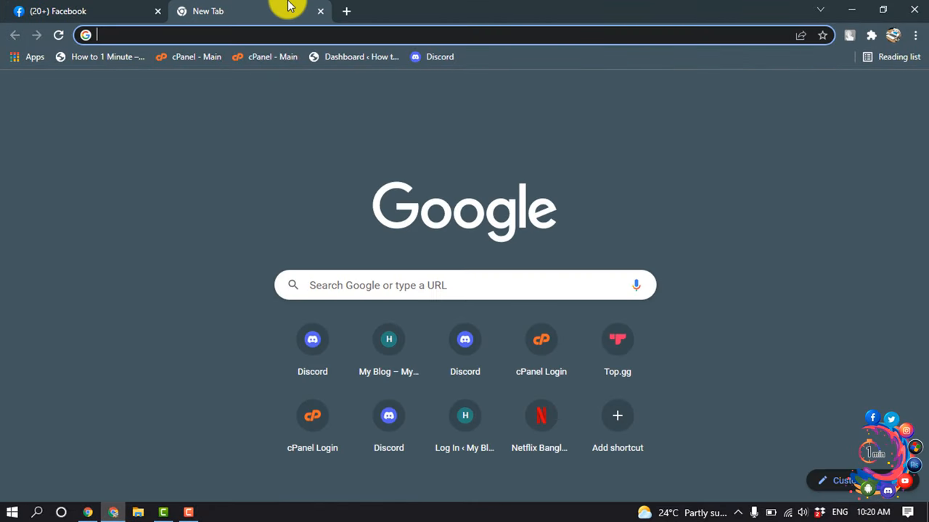
# - Search Google for 'music library for facebook'
pyautogui.write('music library')
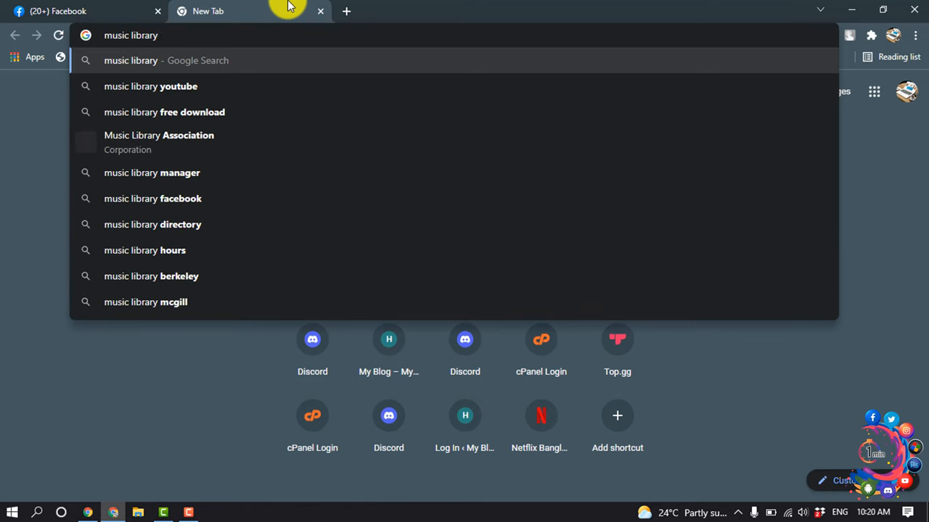
pyautogui.write('for facebook')
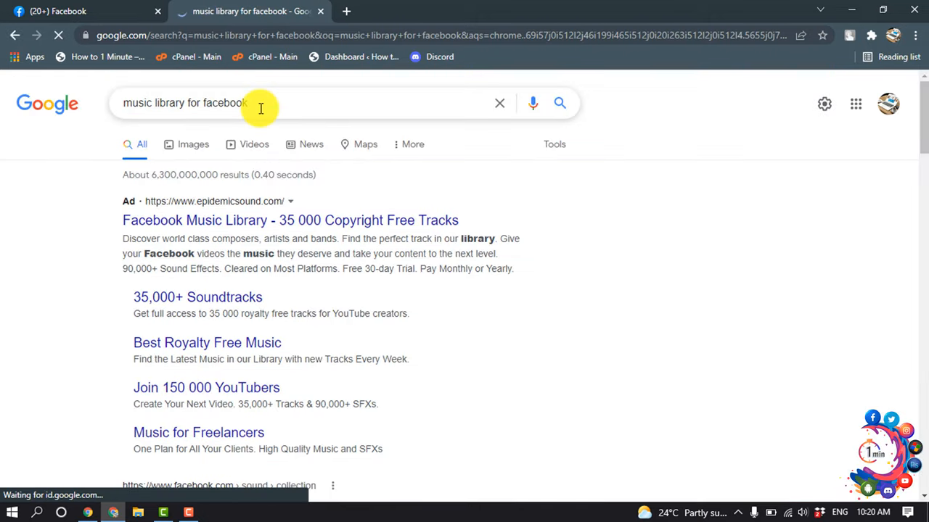
pyautogui.moveTo(339, 249)
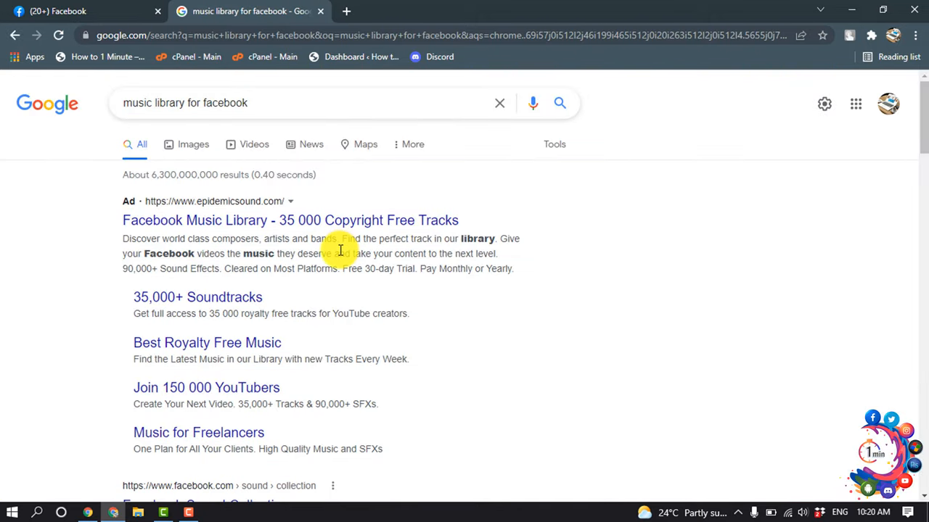
# - Go to the Facebook Sound Collection result from the search listing
pyautogui.scroll(-3)
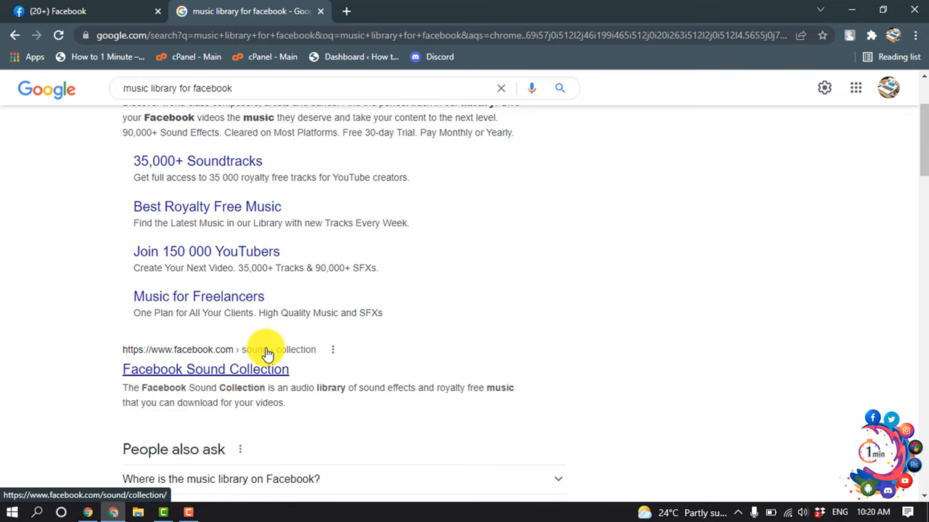
pyautogui.scroll(-3)
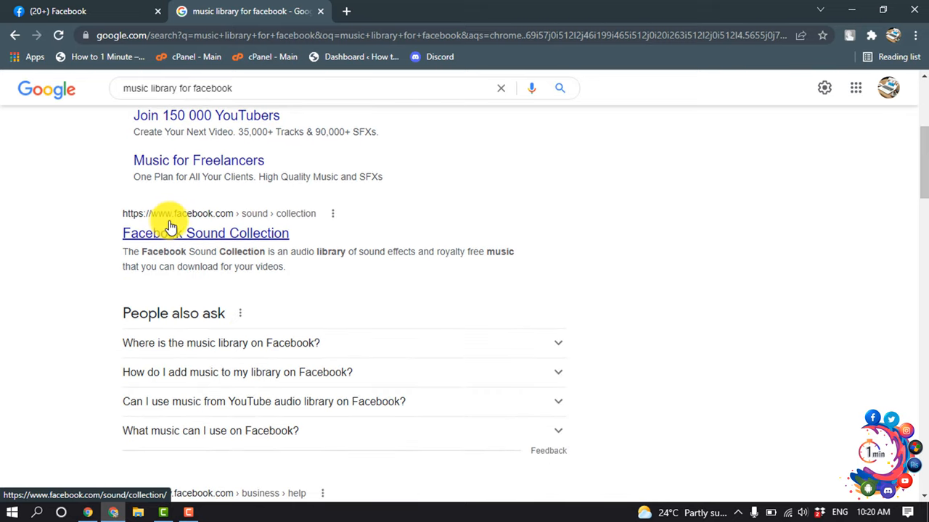
pyautogui.moveTo(308, 223)
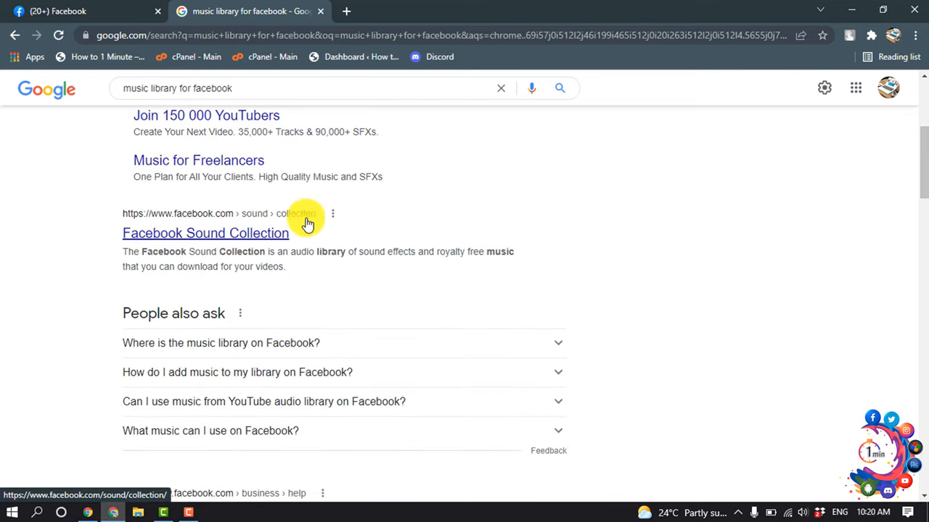
pyautogui.click(206, 233)
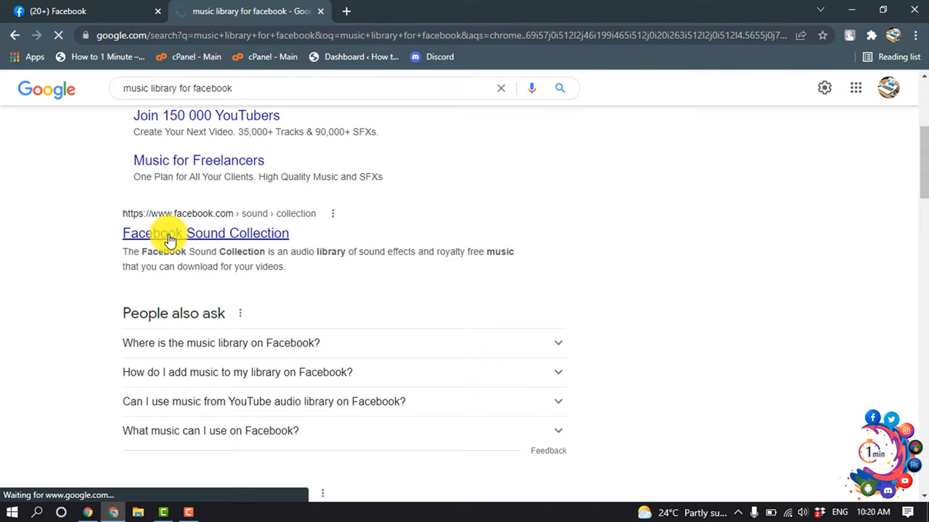
pyautogui.click(206, 233)
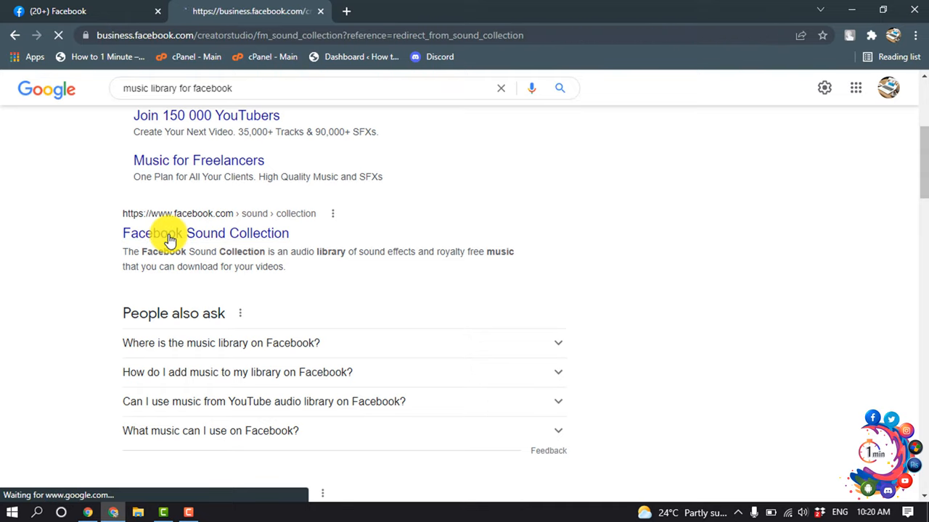
pyautogui.click(206, 232)
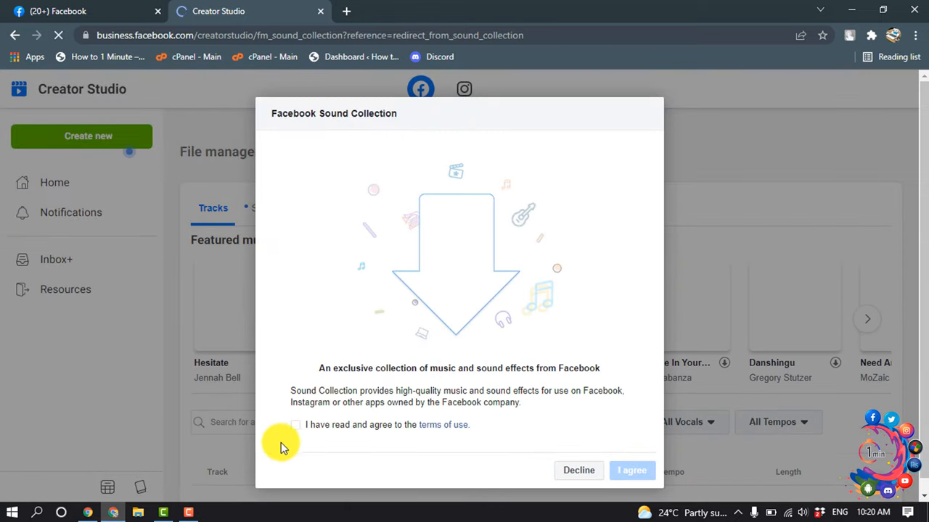
# - Agree to the Sound Collection terms of use and enter the track library
pyautogui.click(296, 423)
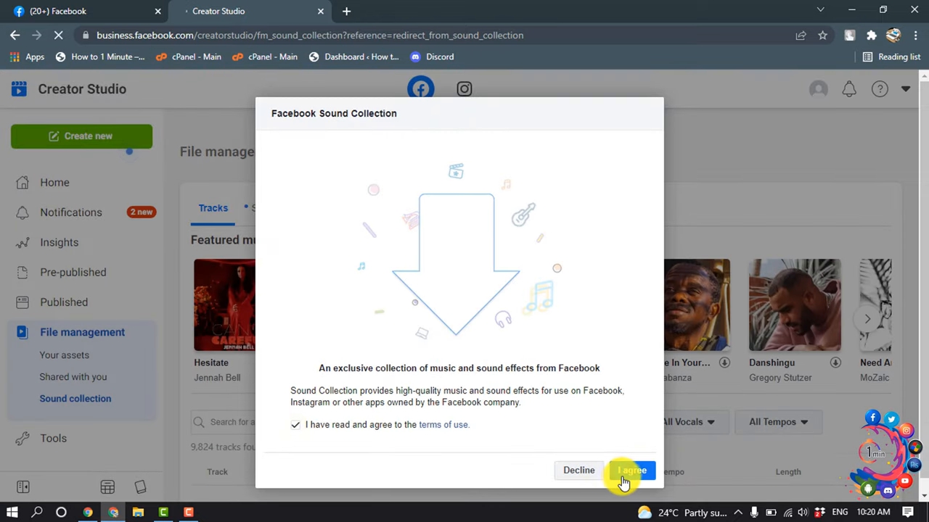
pyautogui.click(629, 470)
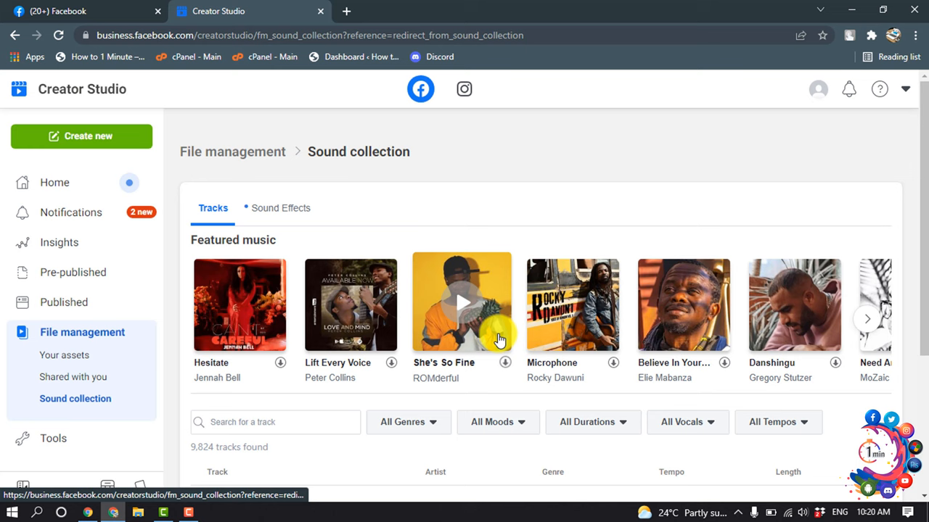
# - Scroll to the track list and expand the 'All Genres' filter dropdown
pyautogui.scroll(-3)
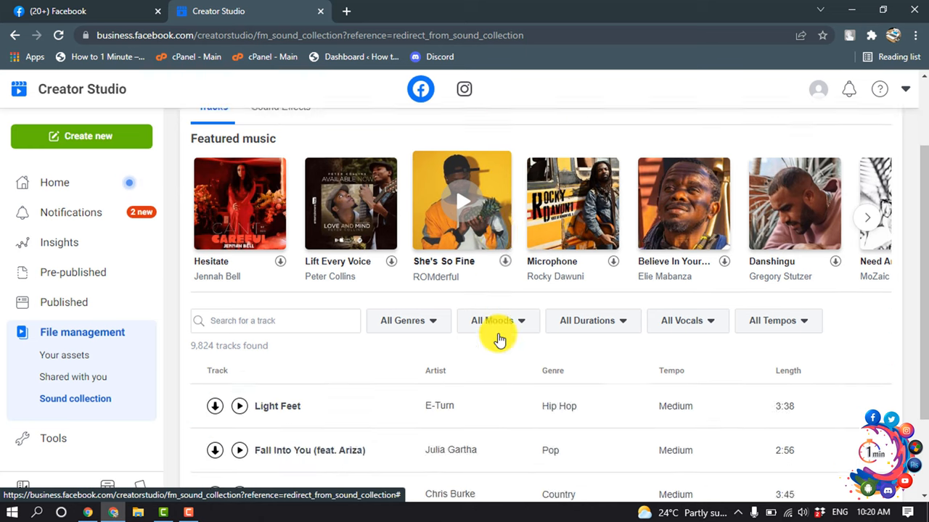
pyautogui.scroll(-3)
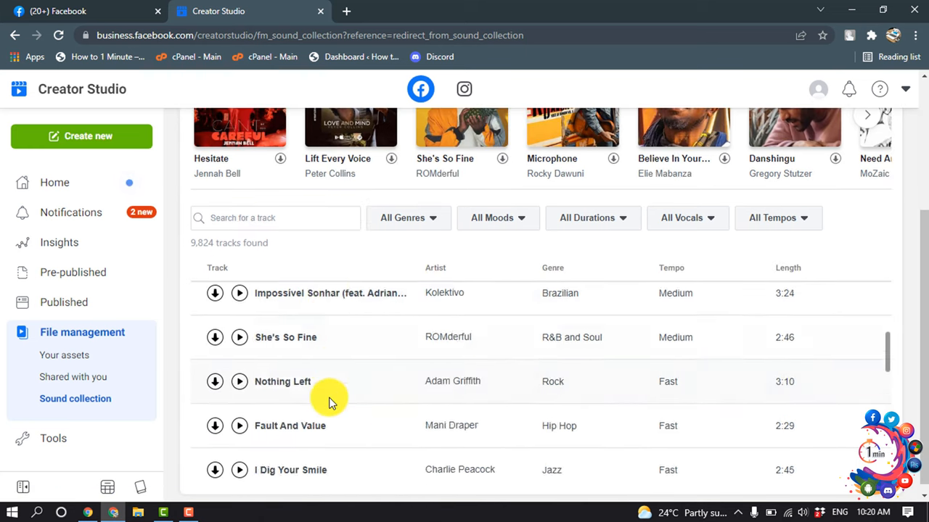
pyautogui.scroll(-3)
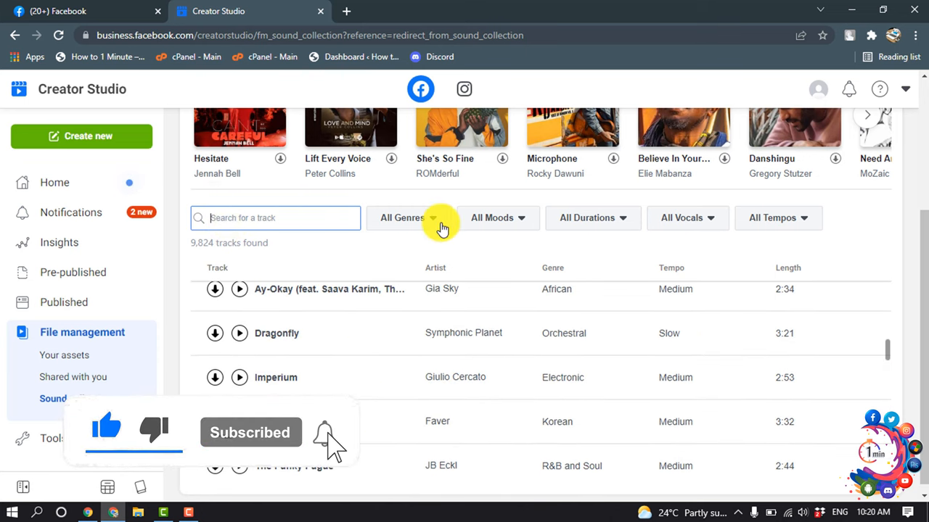
pyautogui.click(409, 217)
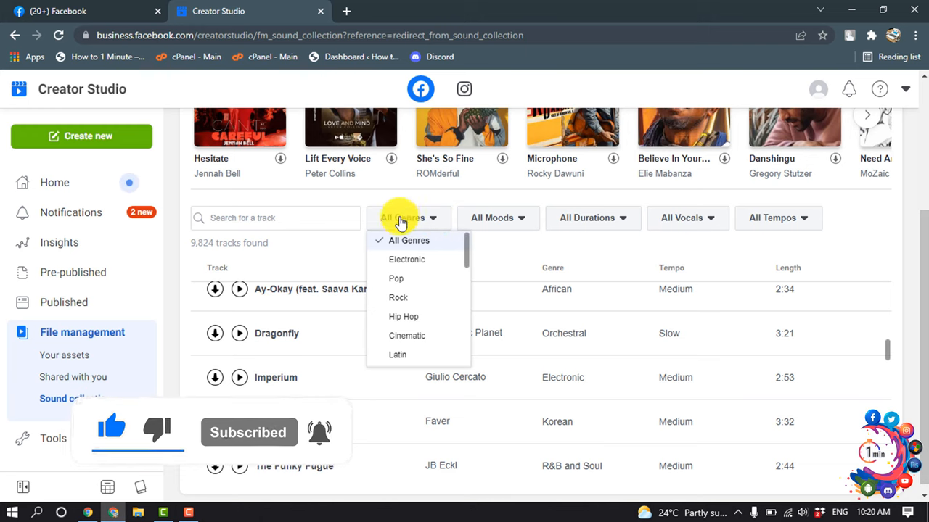